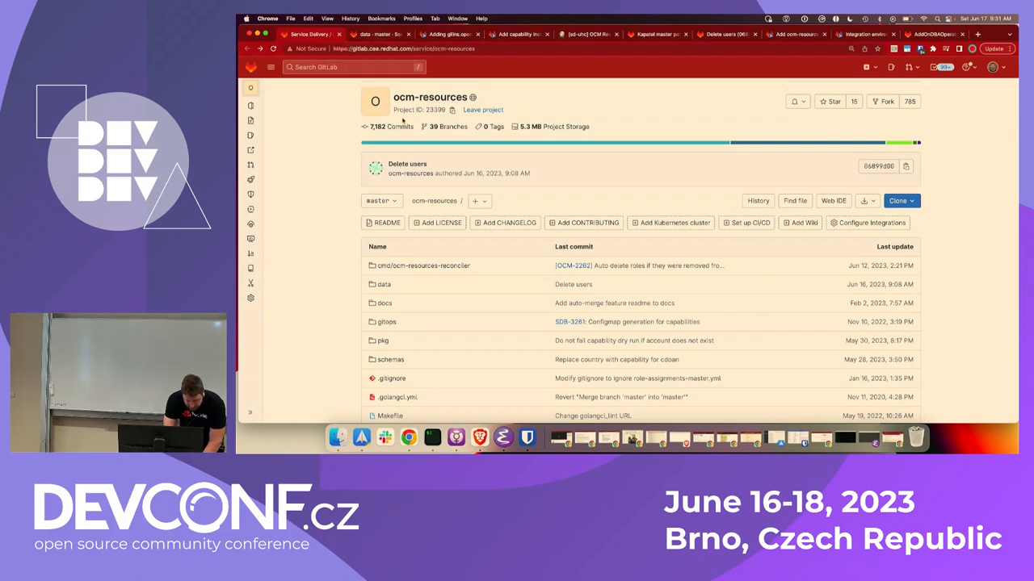
Open the ocm-resources data folder listing uhc-integration, uhc-production and uhc-stage.
scroll("down", 3)
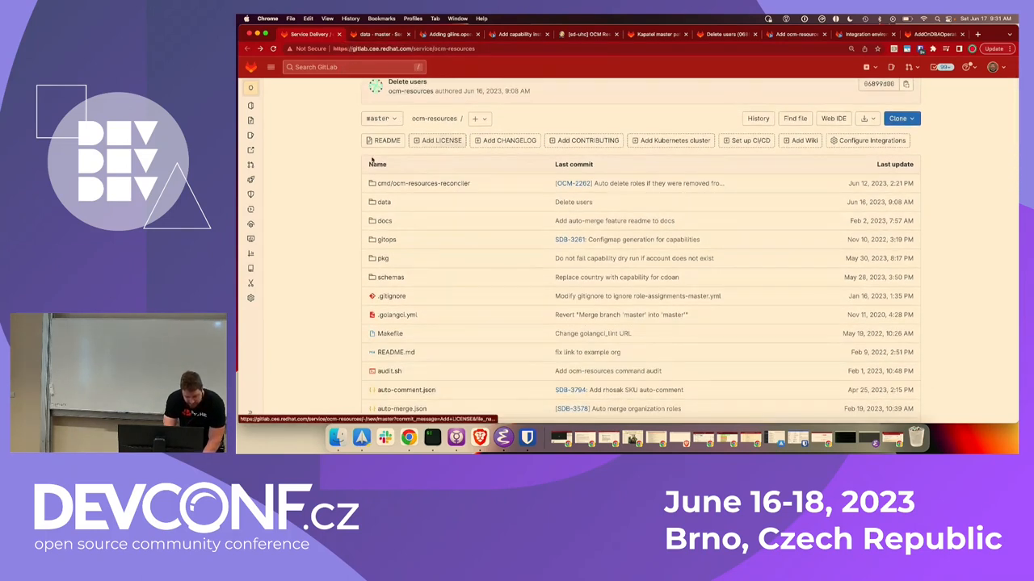
scroll("up", 3)
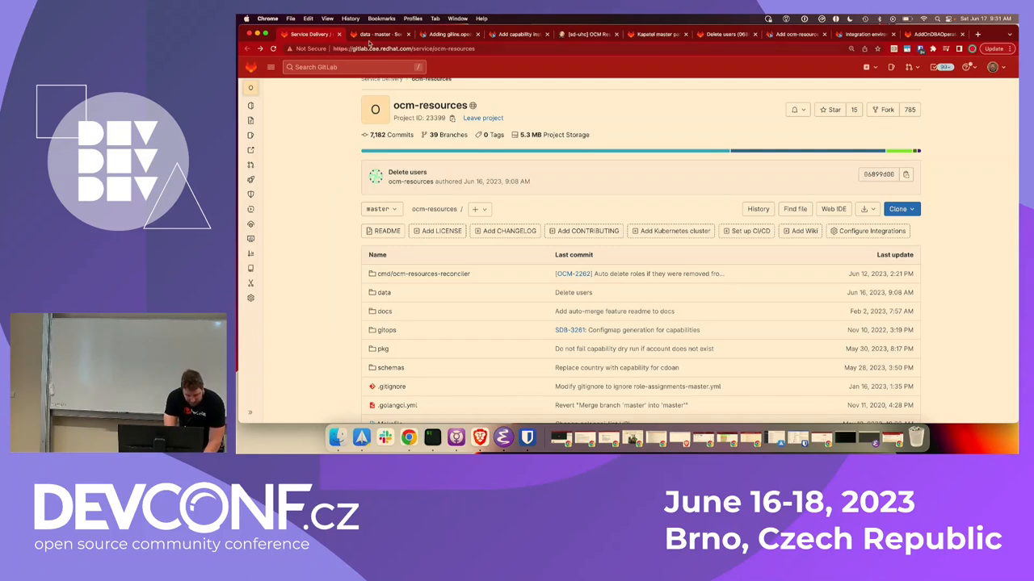
left_click(384, 293)
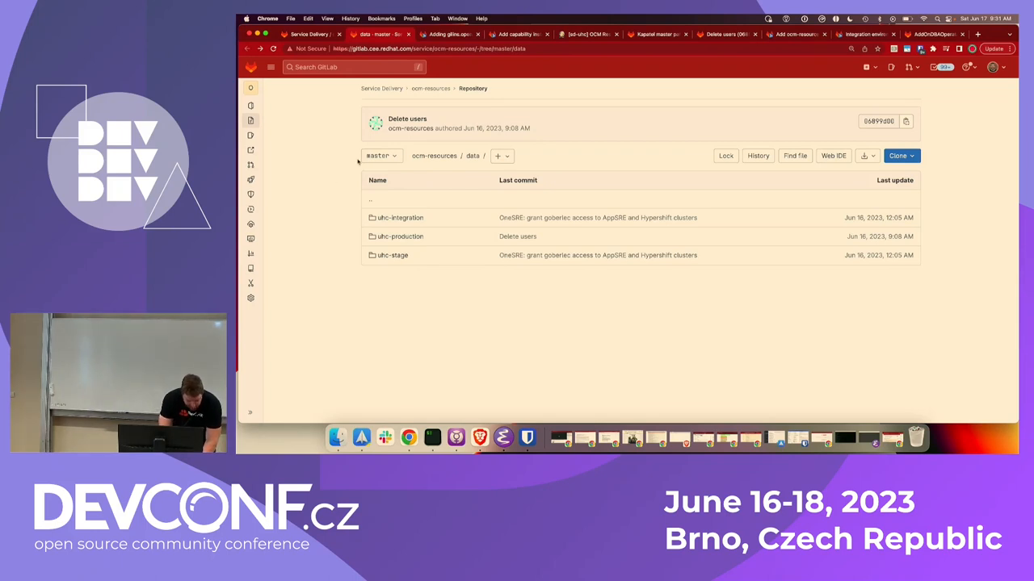
Show the merged 'Adding gilins.openshift.yaml' merge request for onboarding task OSD-15701.
left_click(448, 34)
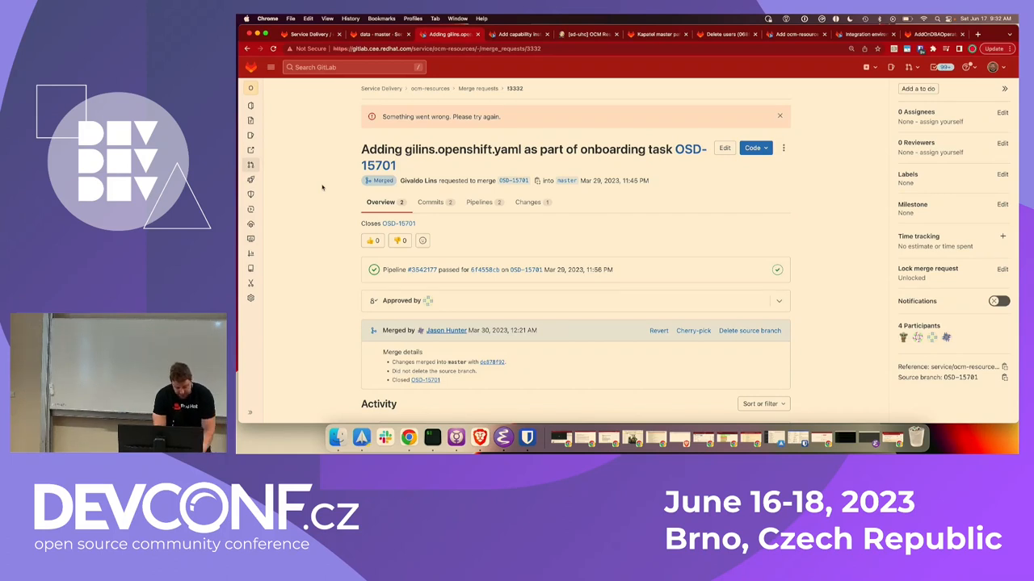
mouse_move(428, 175)
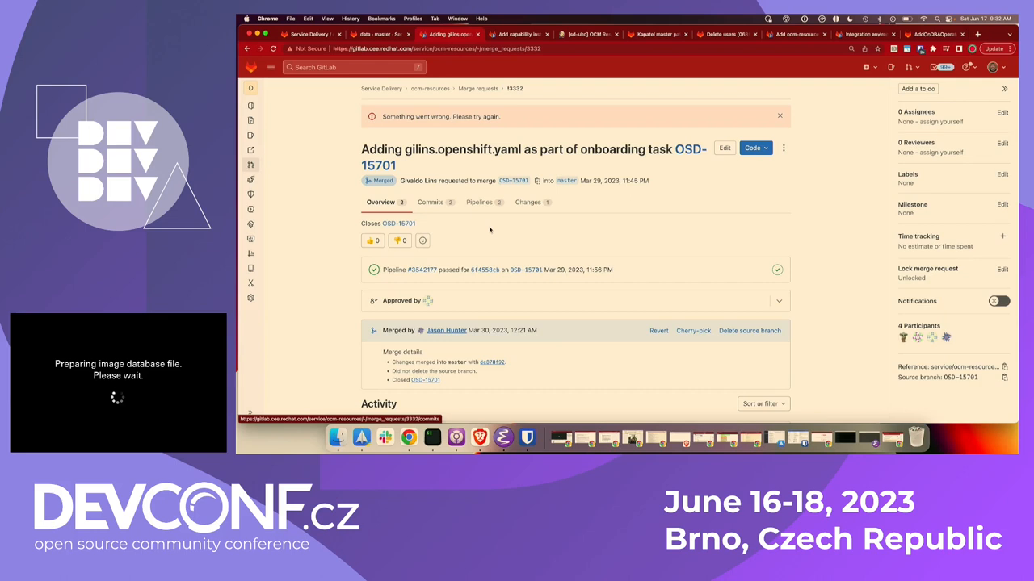
scroll("down", 3)
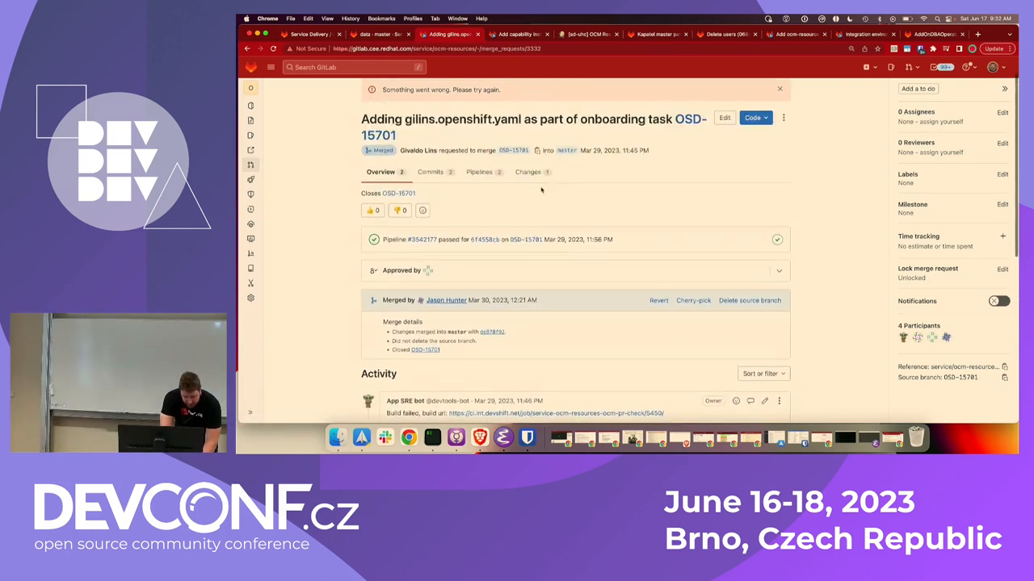
left_click(528, 172)
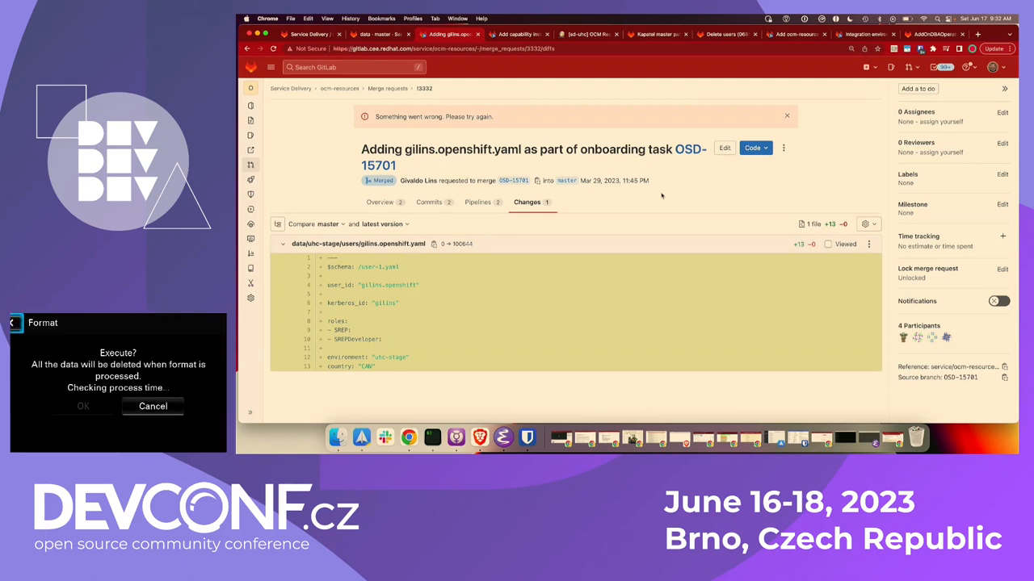
Go back to the merge request overview with its passed pipeline and failed-build bot comment.
left_click(82, 406)
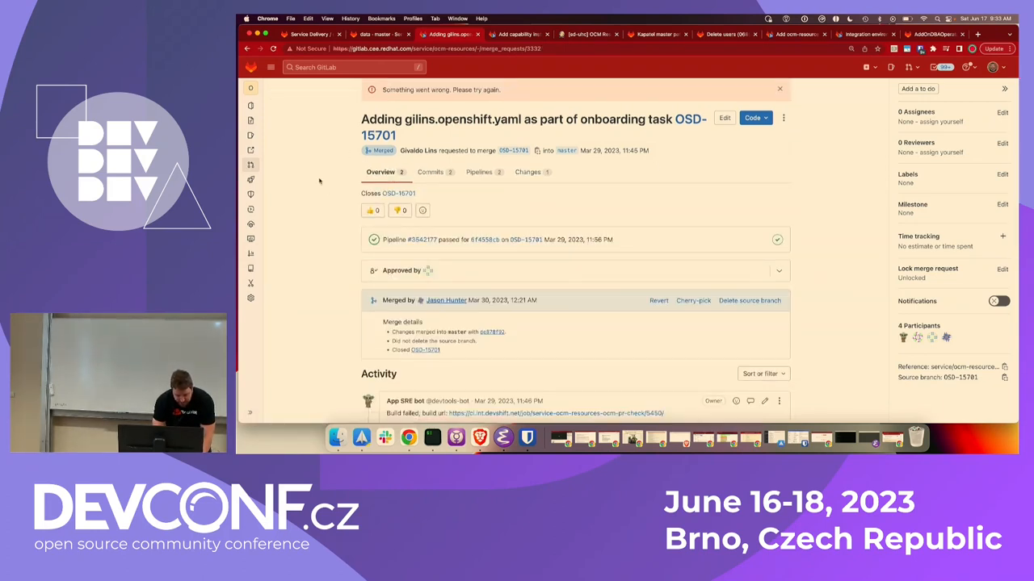
scroll("up", 3)
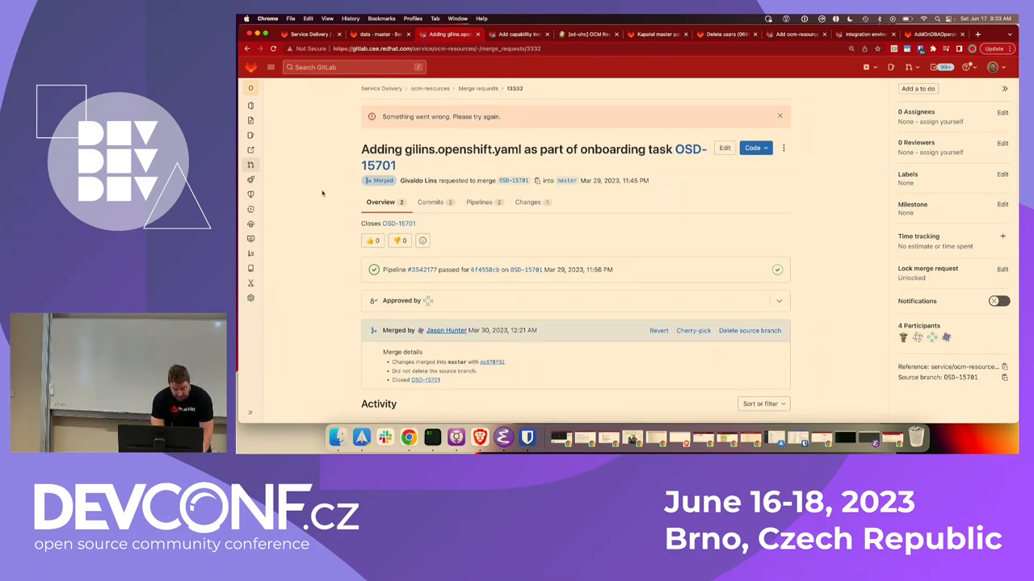
scroll("down", 3)
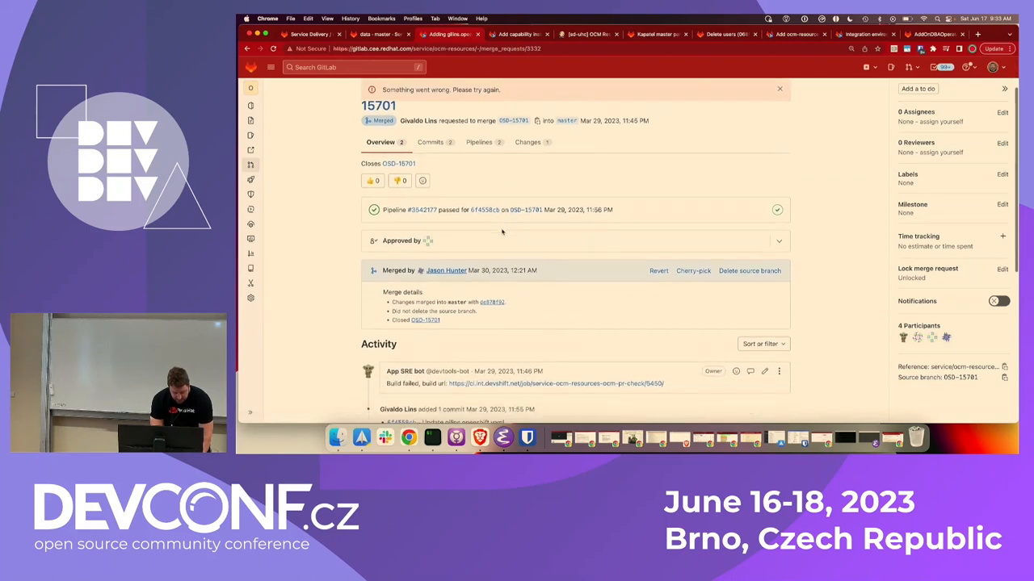
scroll("down", 3)
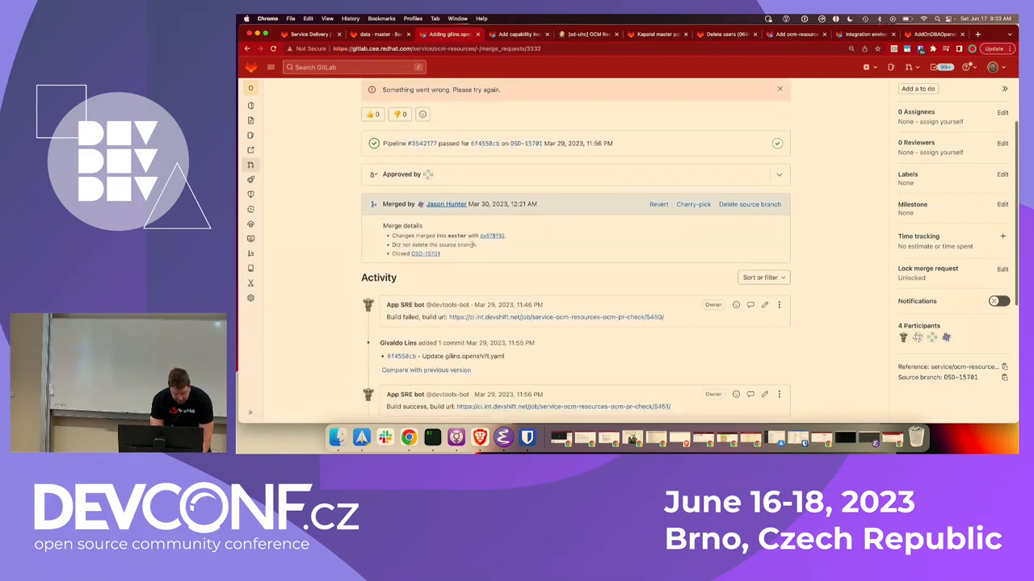
scroll("down", 3)
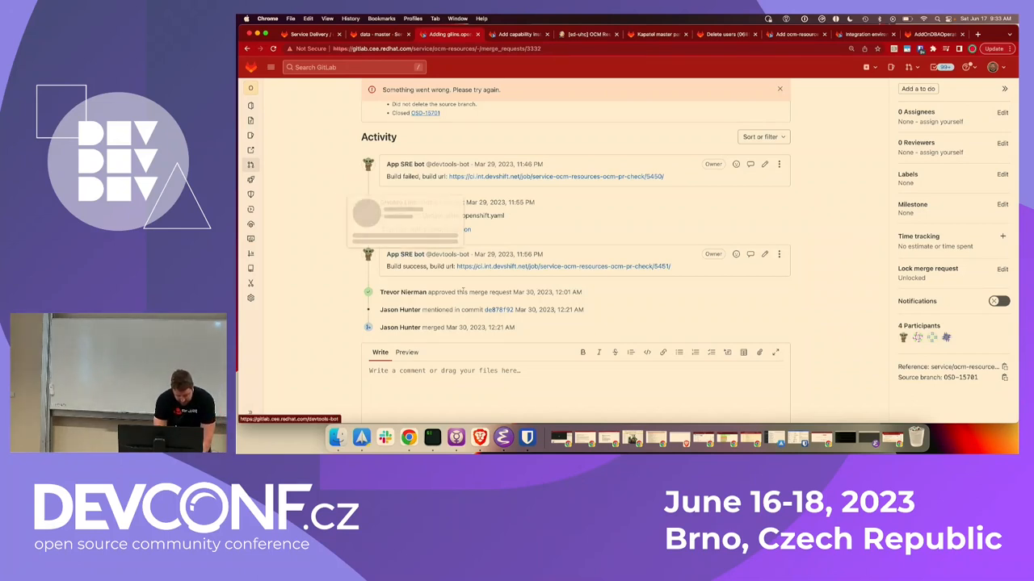
mouse_move(480, 327)
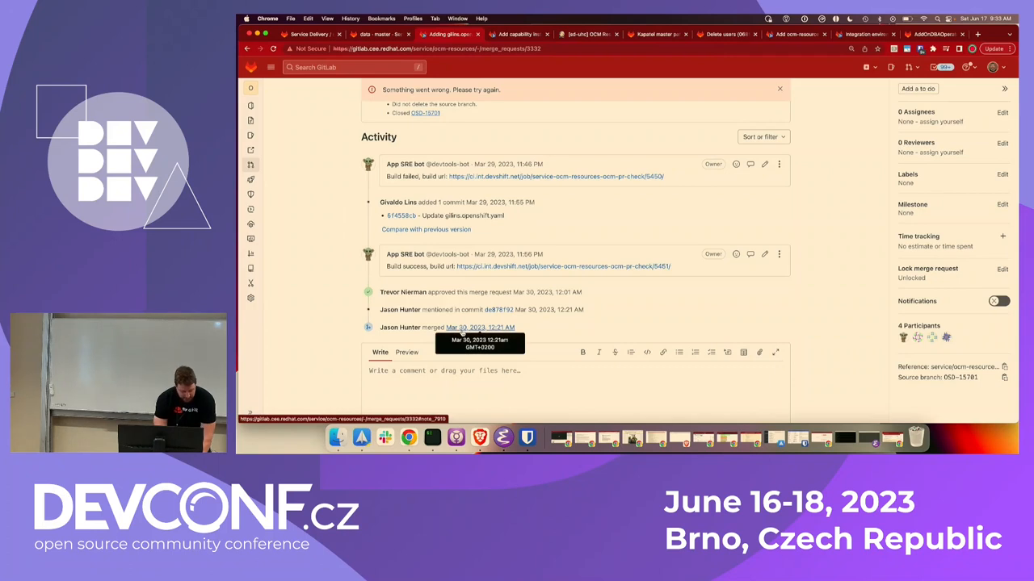
mouse_move(284, 252)
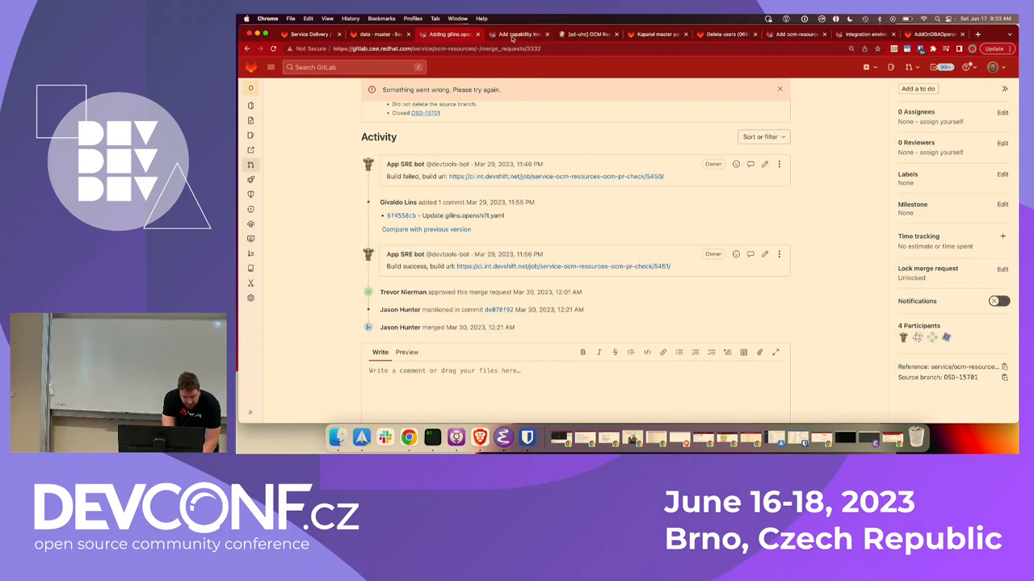
mouse_move(517, 34)
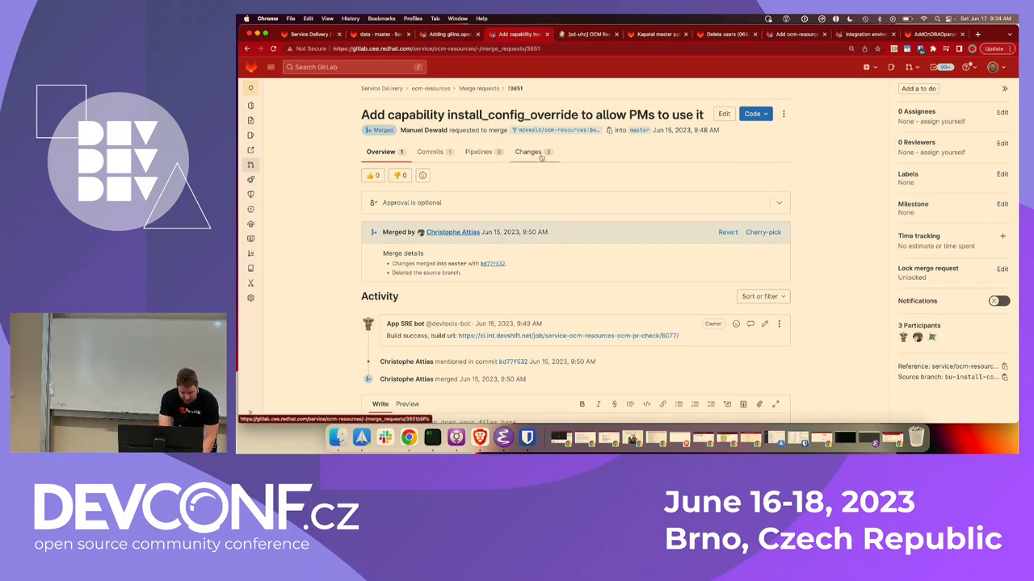
View the three changed files of 'Add capability install_config_override', including an org YAML.
left_click(528, 152)
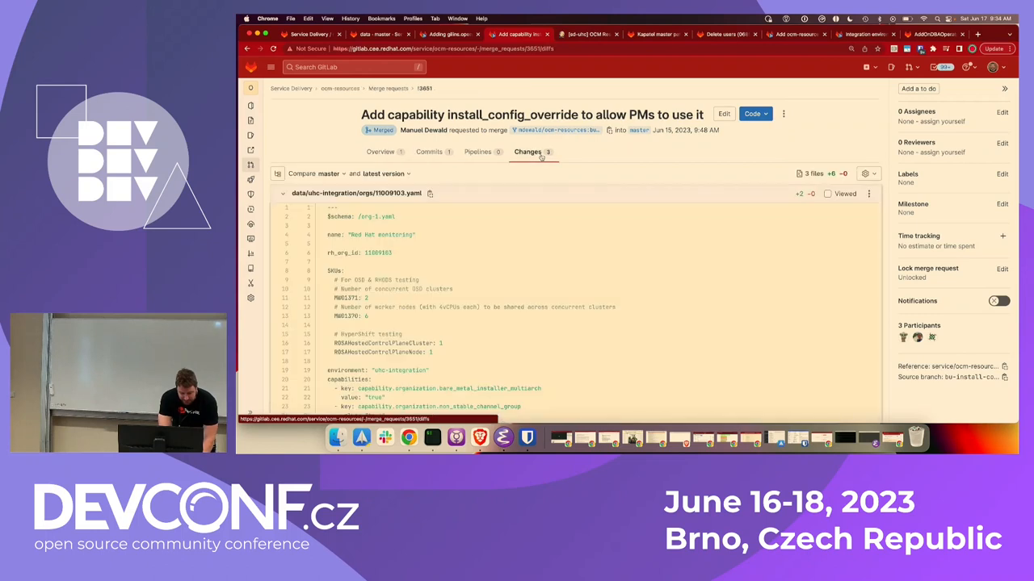
scroll("down", 3)
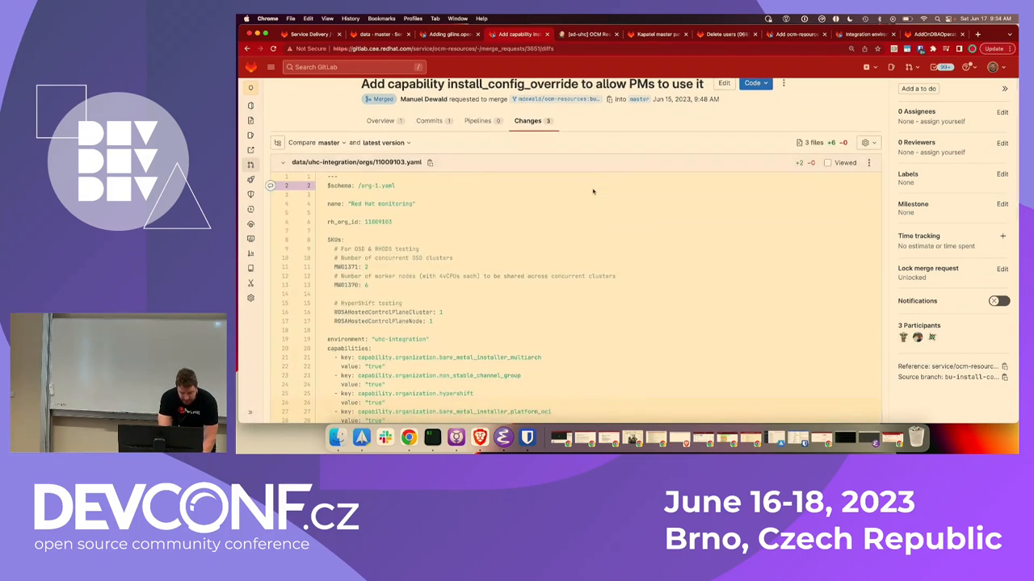
scroll("up", 3)
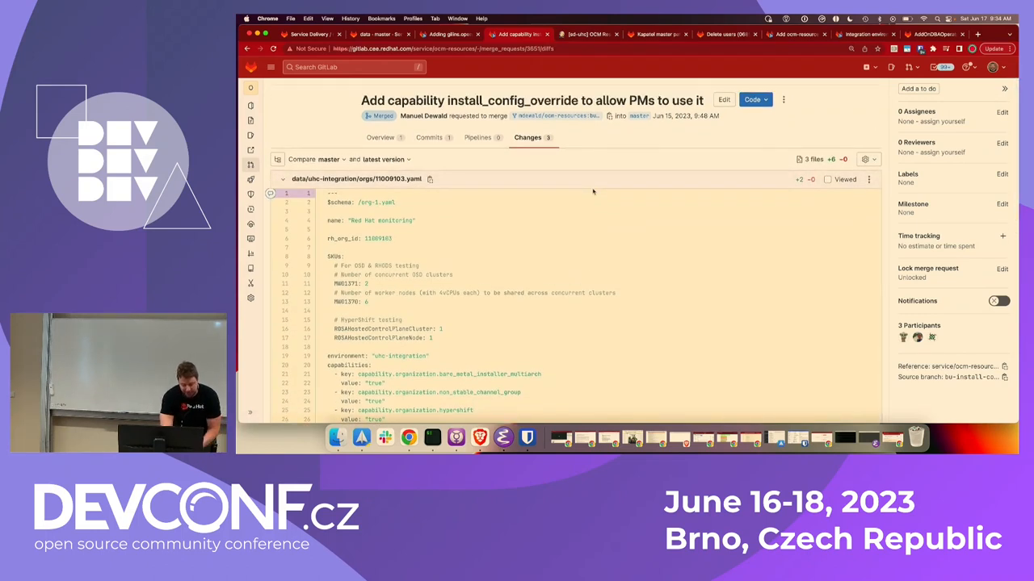
double_click(361, 202)
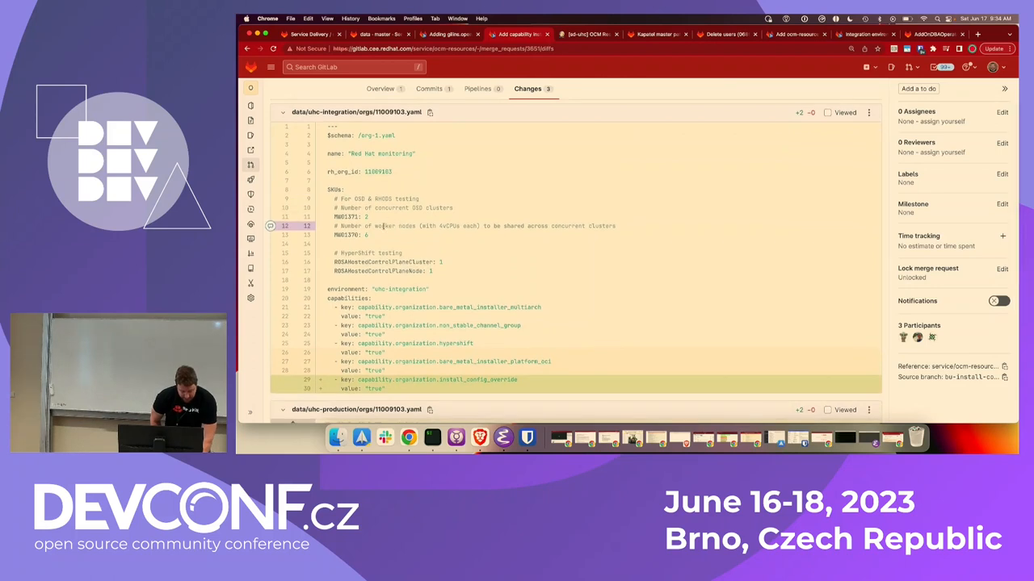
scroll("down", 3)
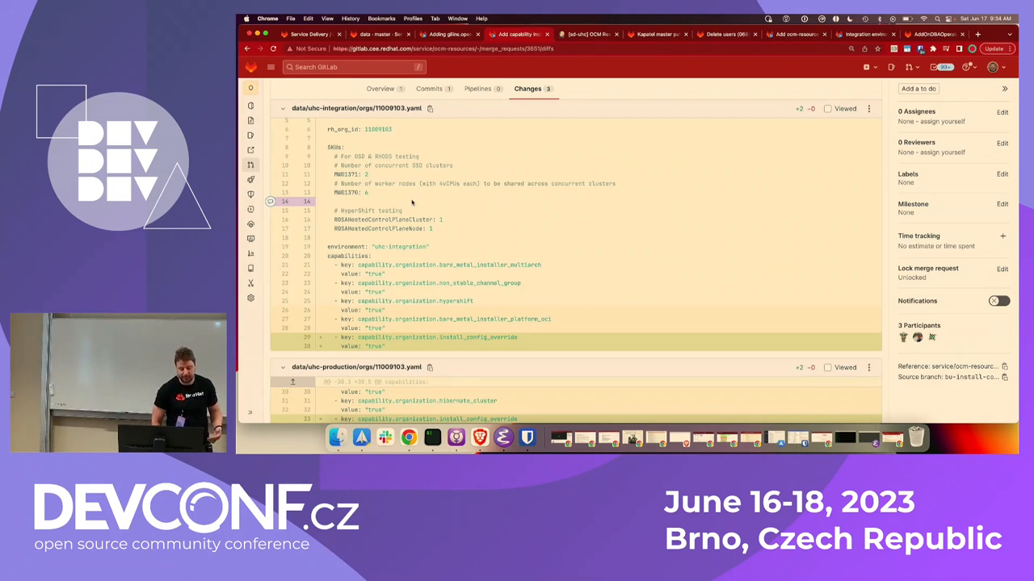
scroll("down", 3)
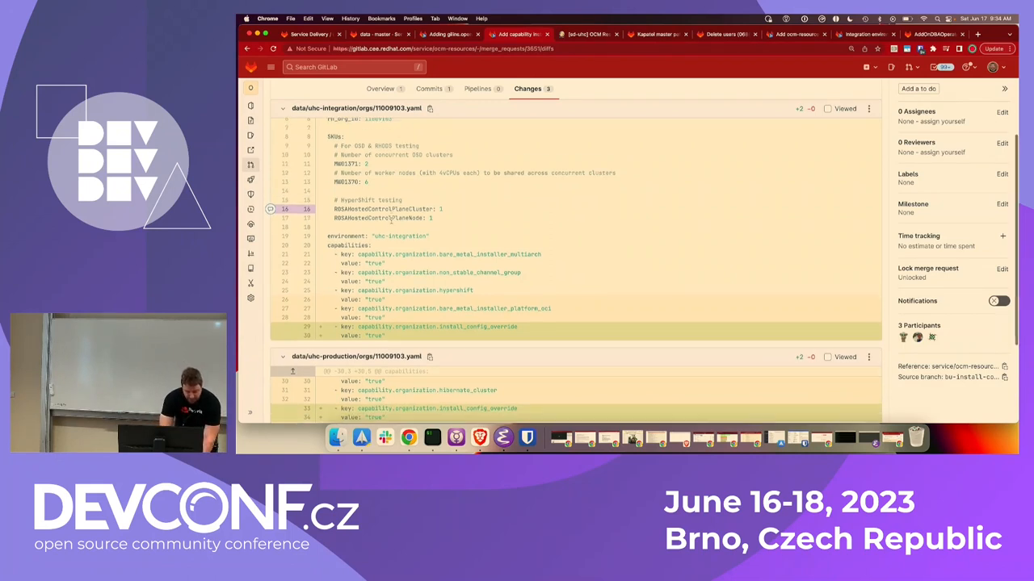
scroll("down", 3)
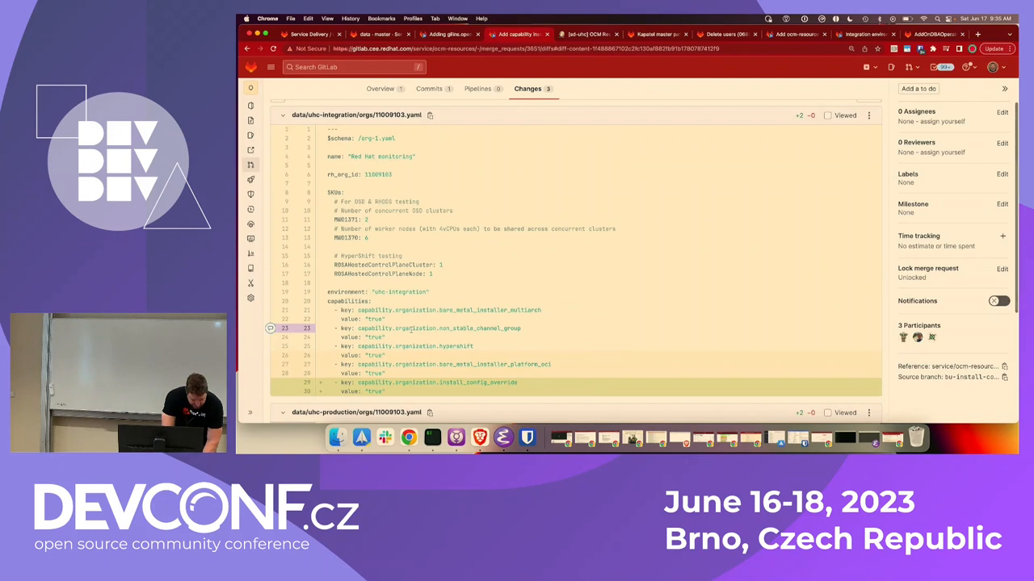
scroll("up", 3)
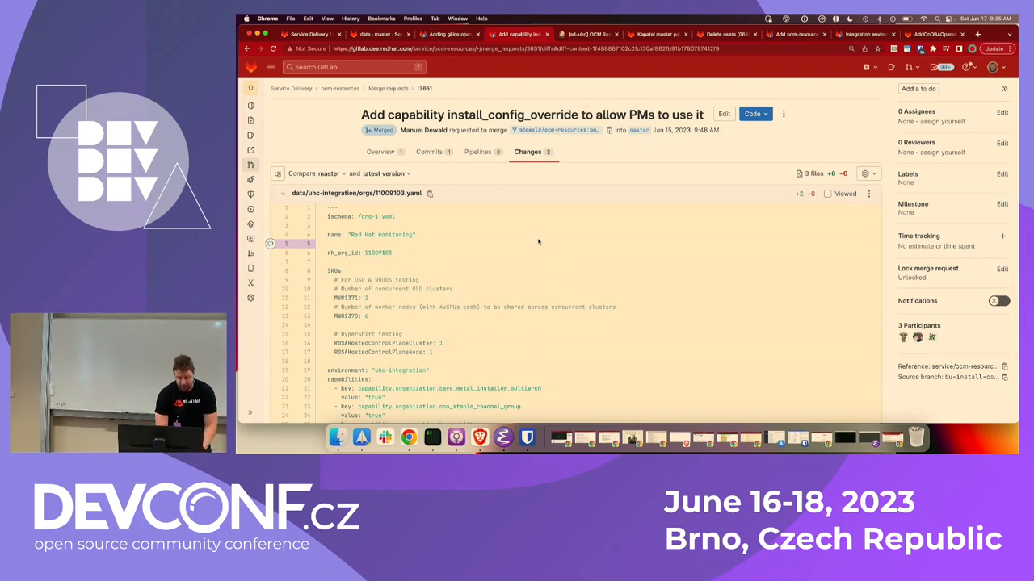
mouse_move(589, 34)
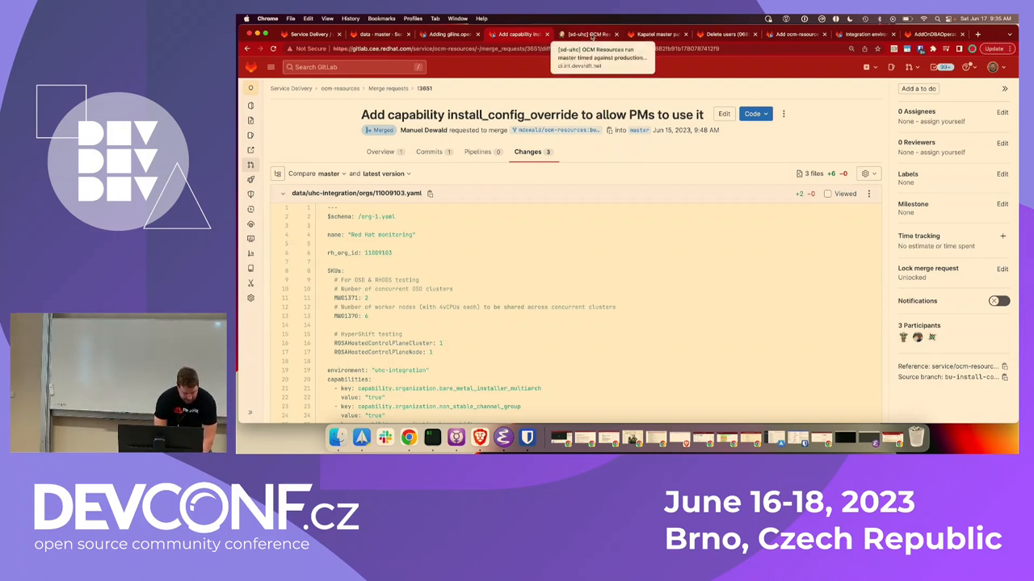
Read Jenkins build #3107's console log through validations and the dry-run reconcile.
left_click(588, 34)
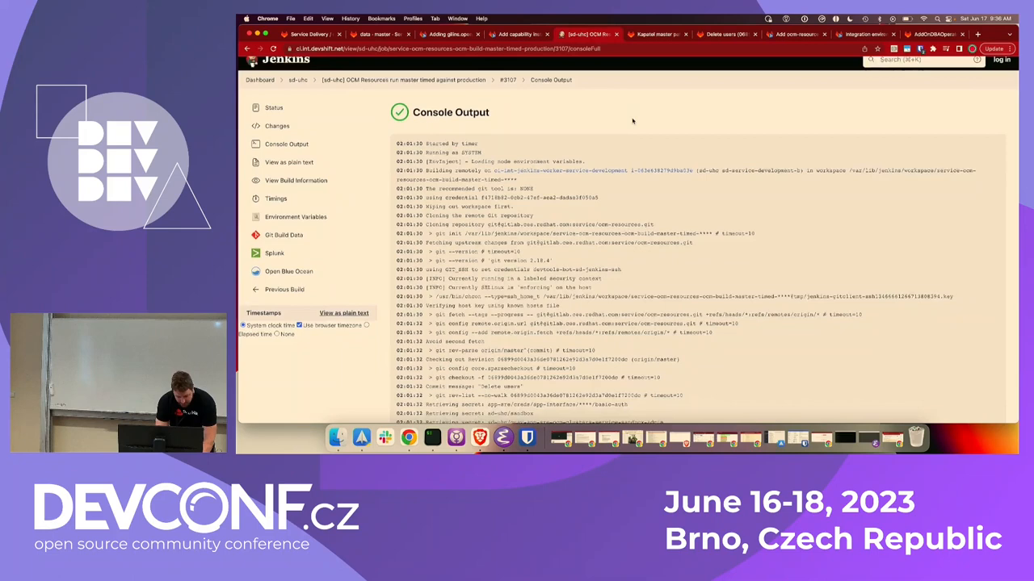
scroll("down", 3)
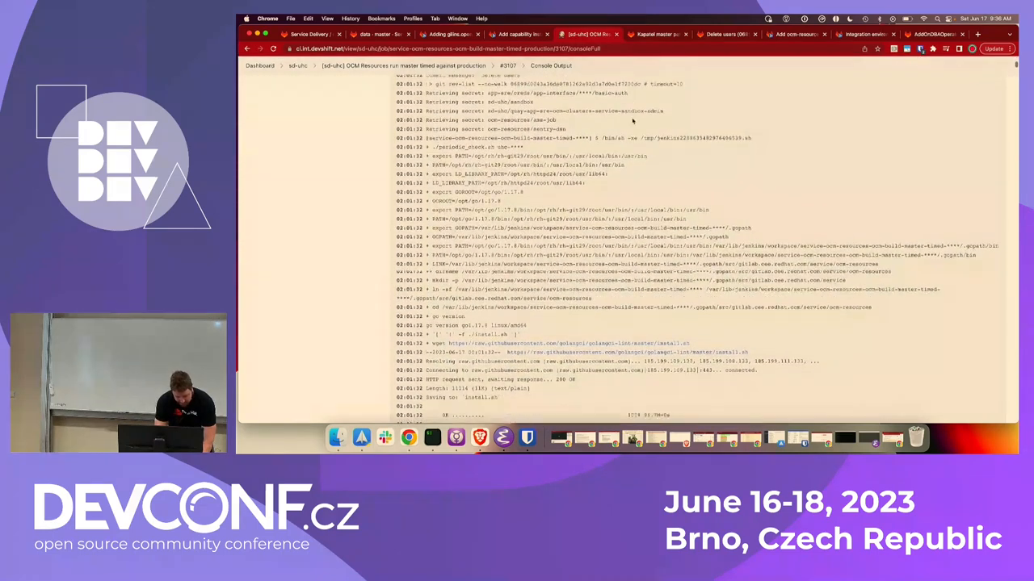
scroll("down", 3)
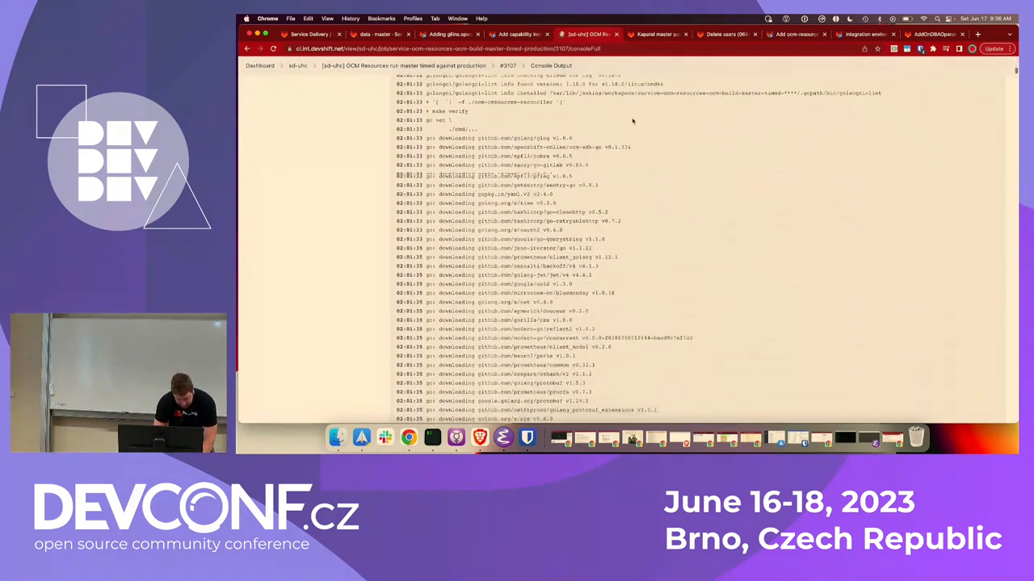
scroll("down", 3)
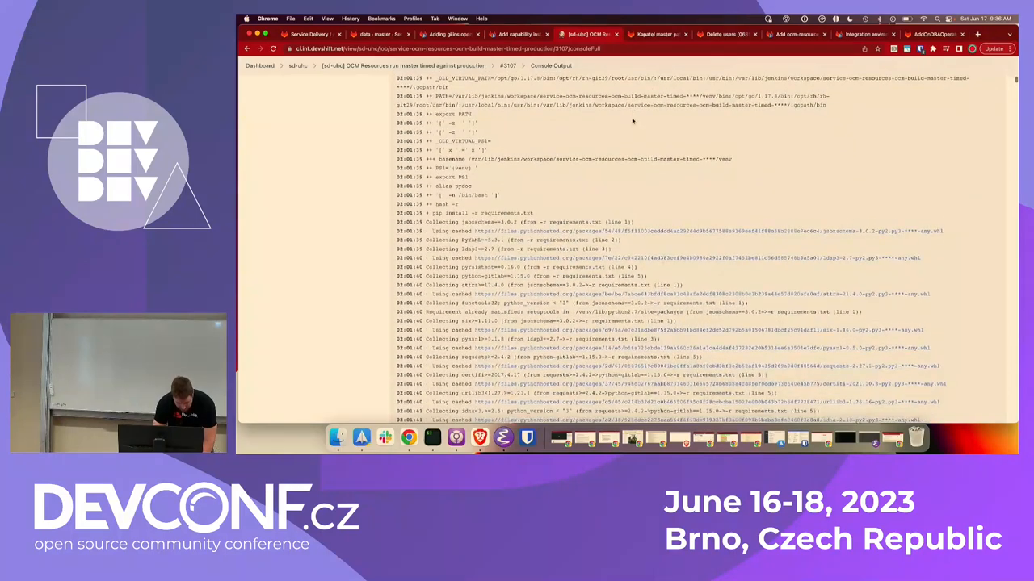
scroll("down", 3)
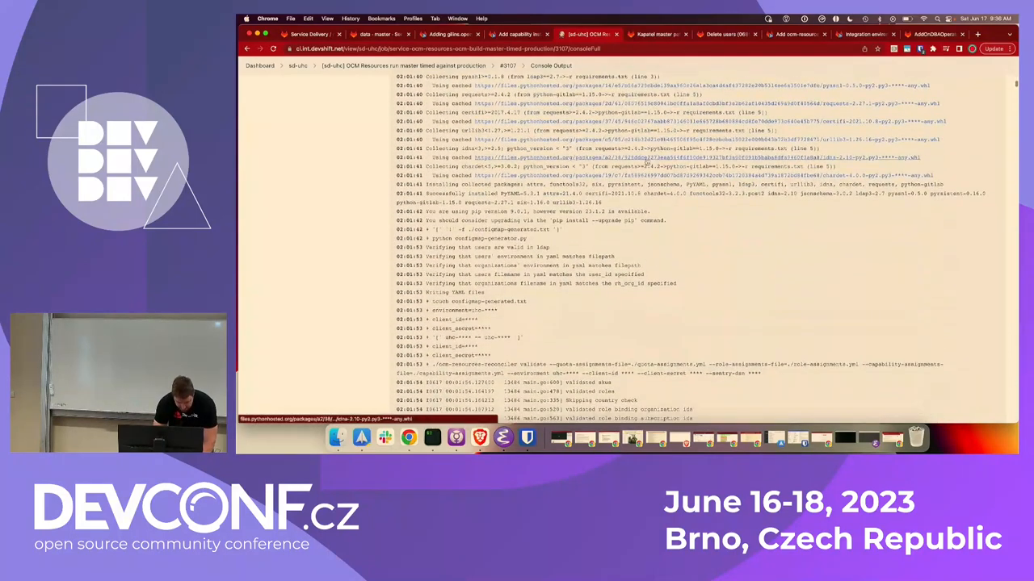
scroll("down", 3)
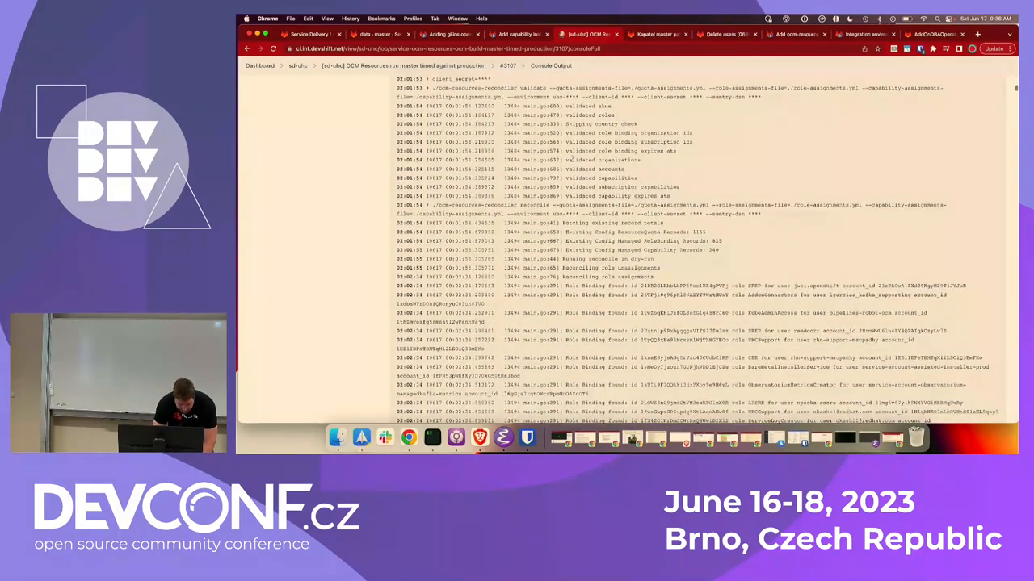
scroll("up", 3)
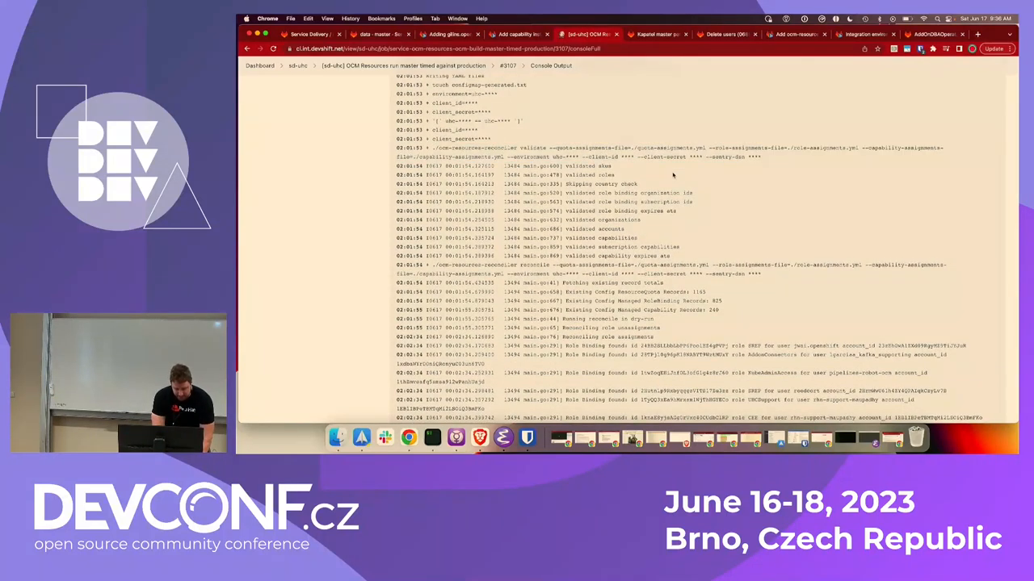
scroll("down", 3)
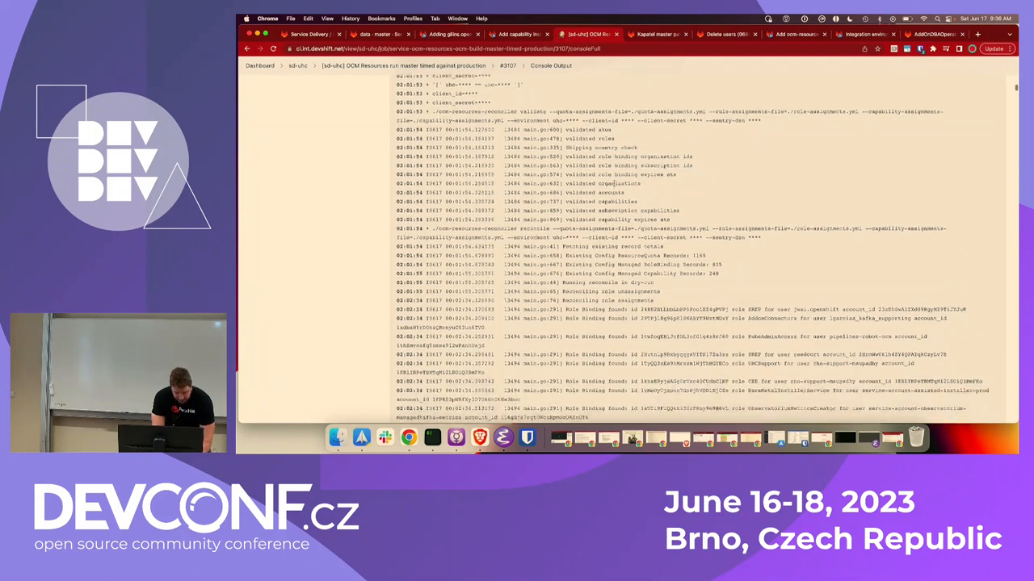
scroll("down", 3)
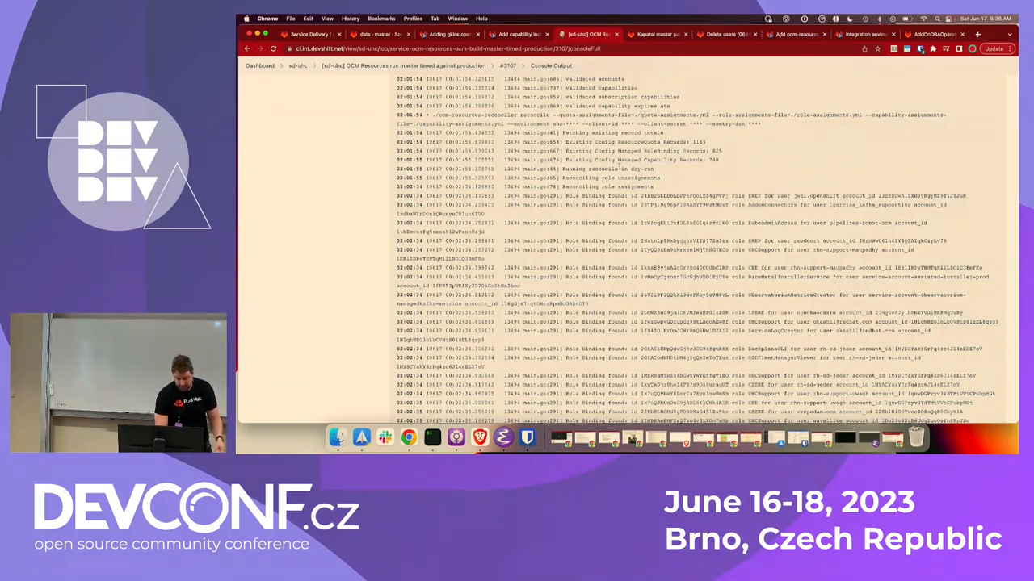
scroll("down", 3)
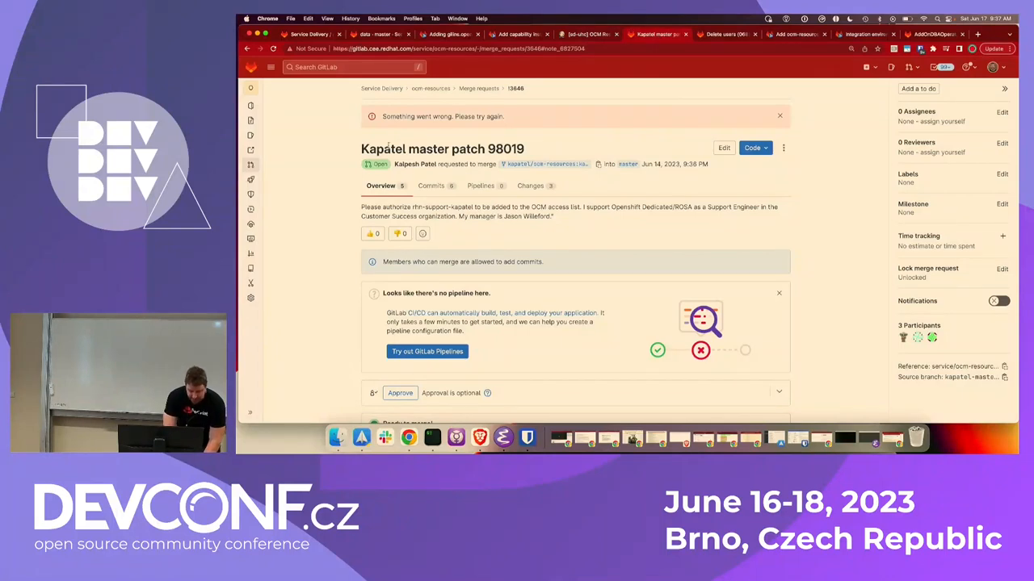
mouse_move(323, 135)
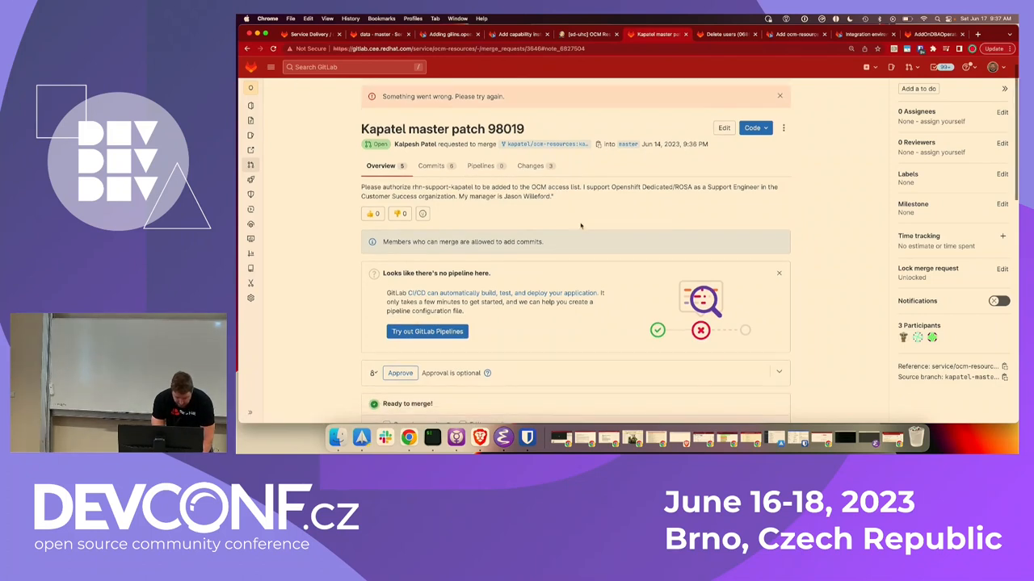
mouse_move(599, 221)
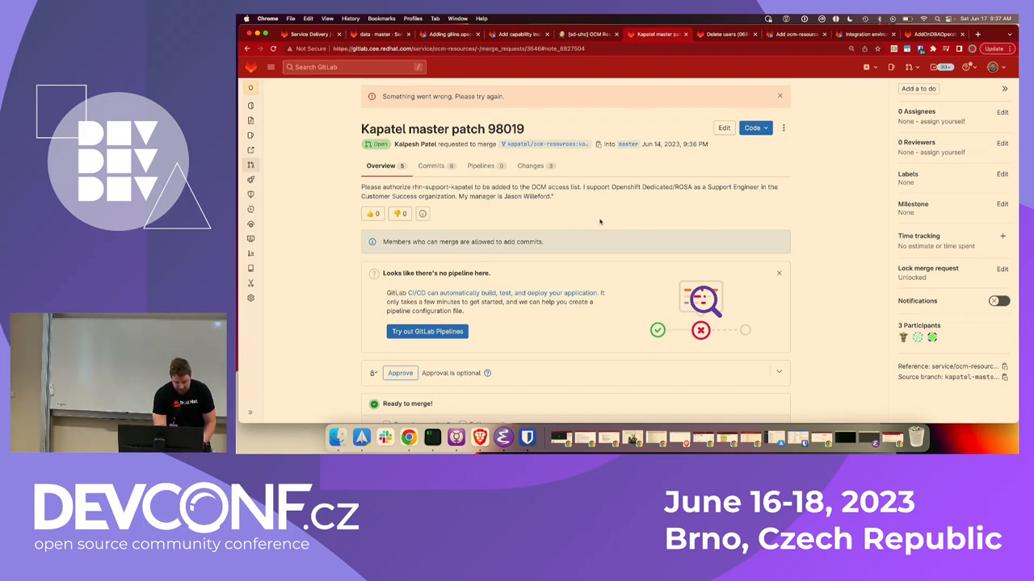
Review merge request 3646's three changed files, then return to its overview.
scroll("down", 3)
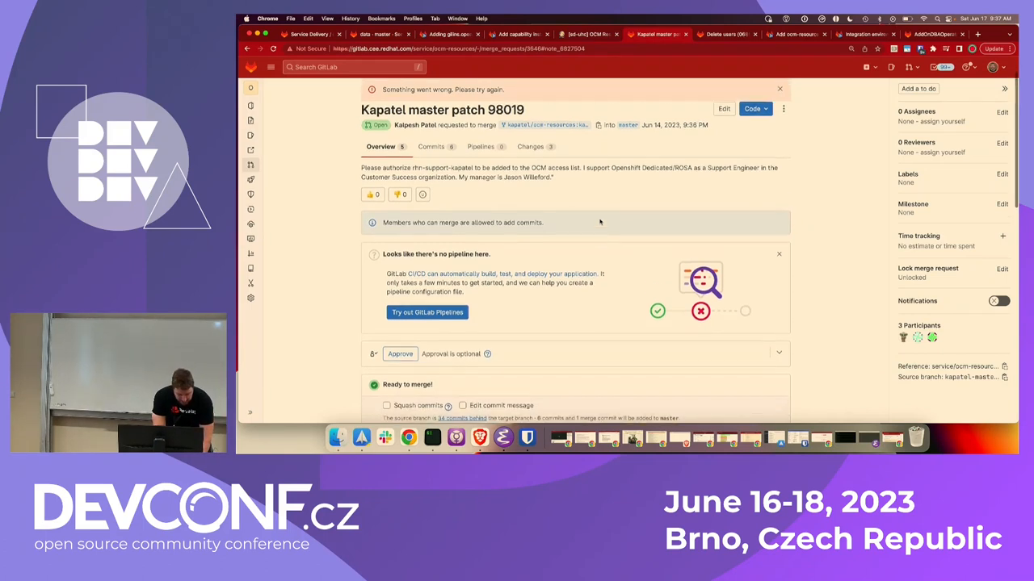
left_click(529, 186)
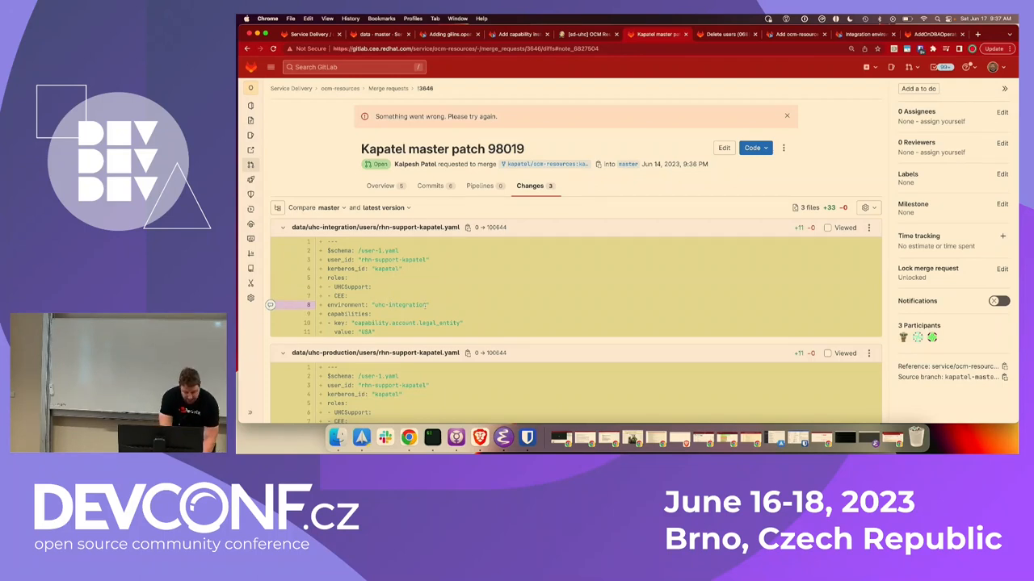
left_click(379, 186)
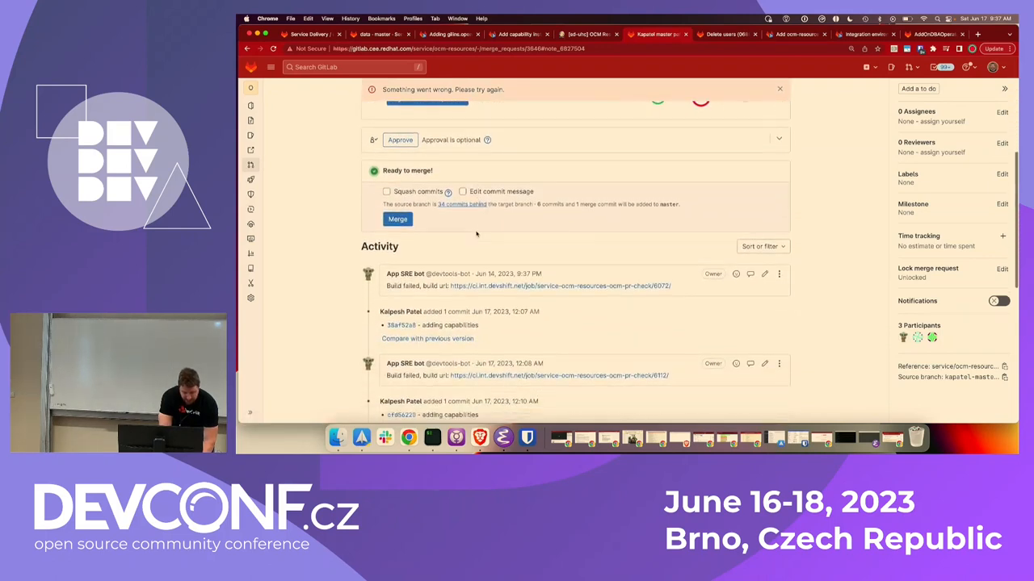
scroll("down", 3)
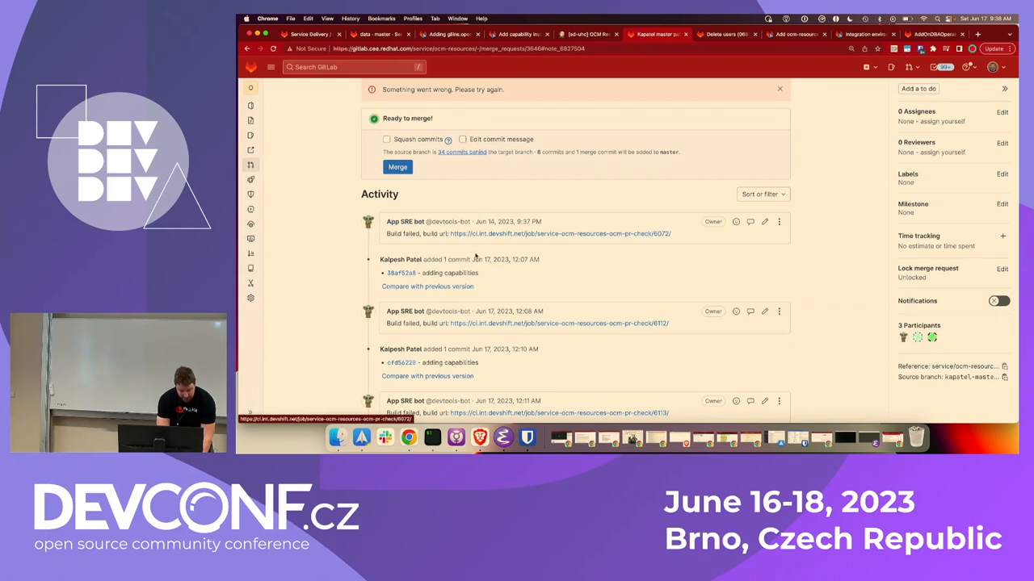
scroll("down", 3)
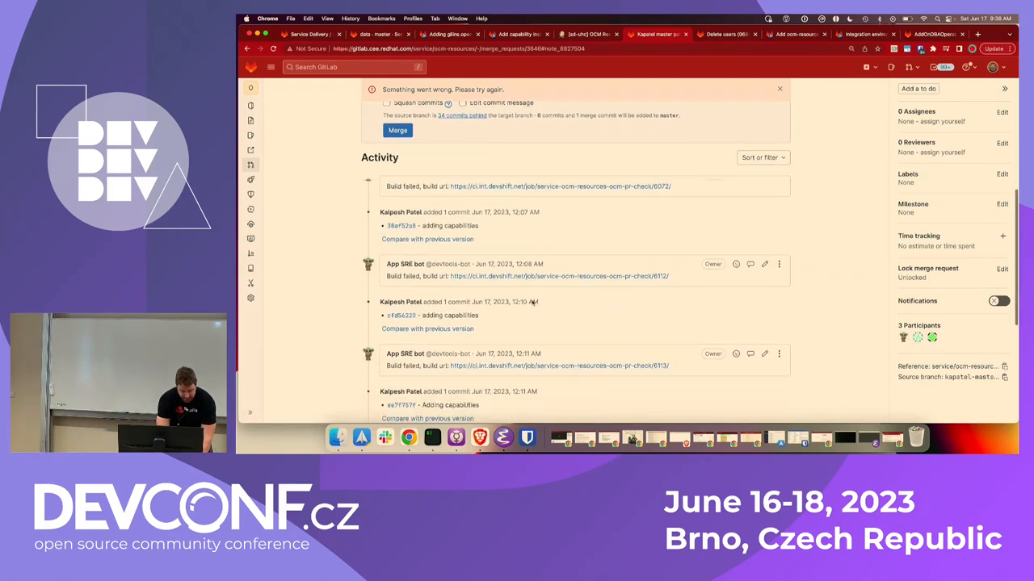
scroll("down", 3)
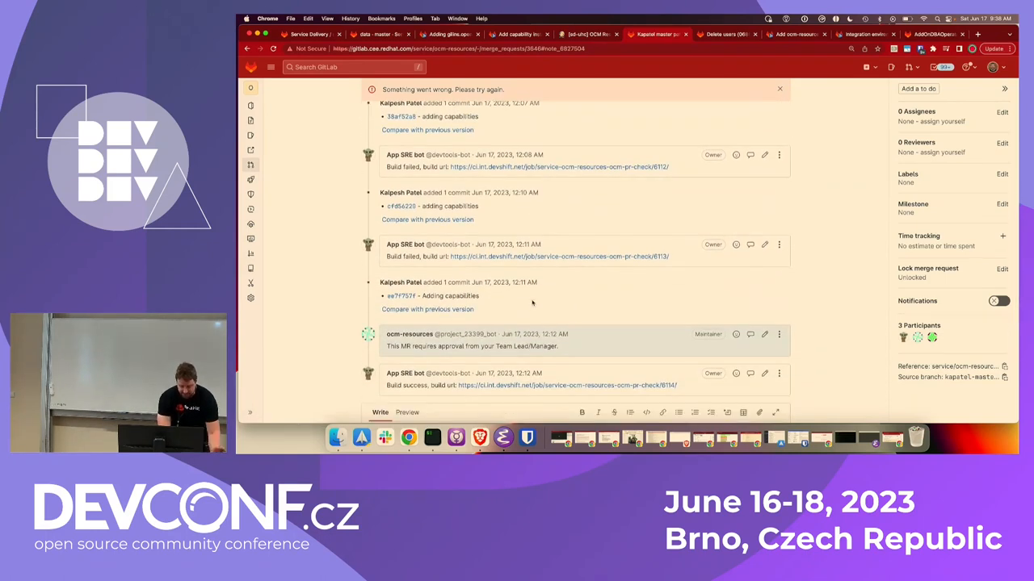
scroll("down", 3)
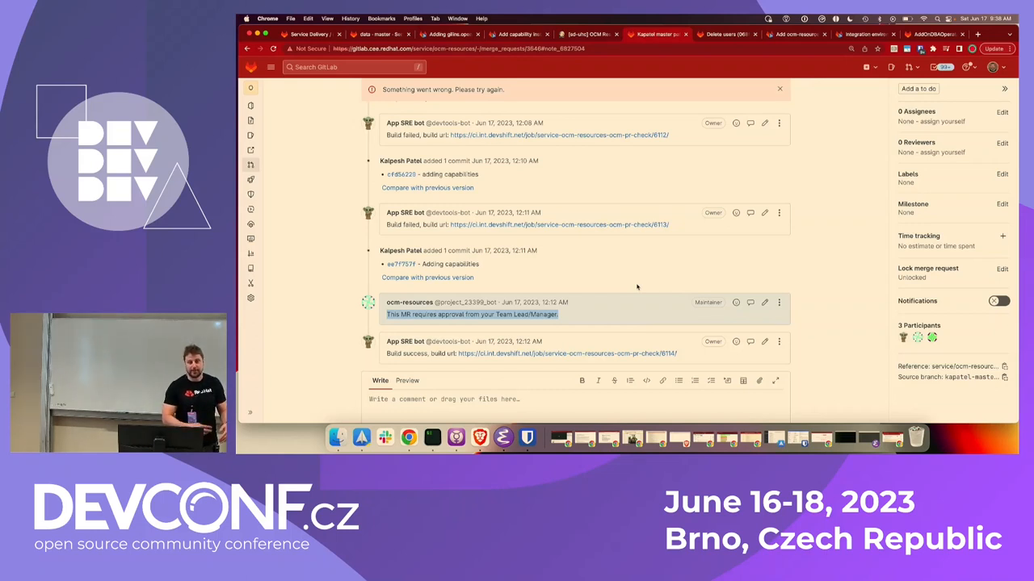
mouse_move(614, 308)
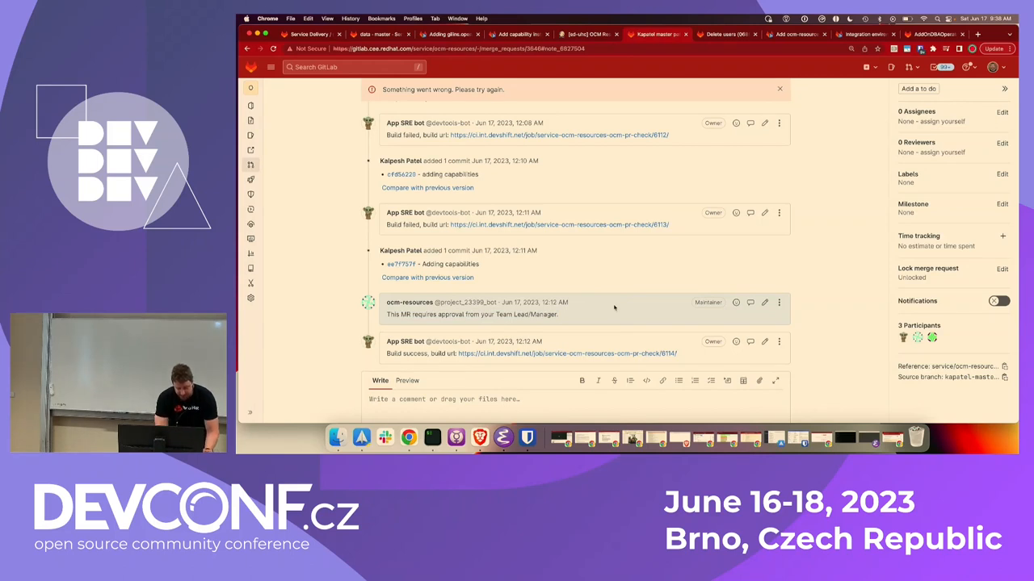
scroll("down", 3)
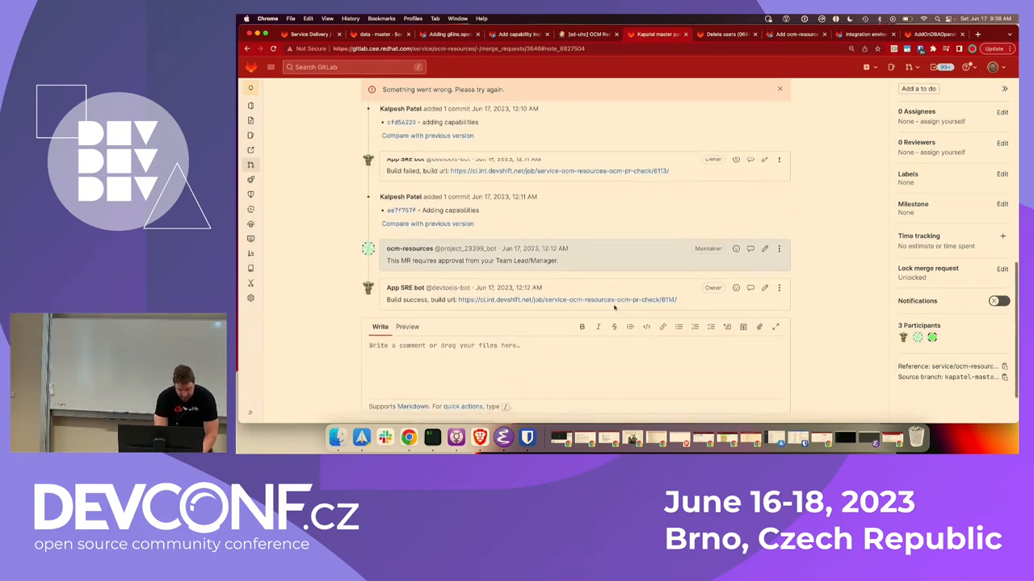
scroll("up", 3)
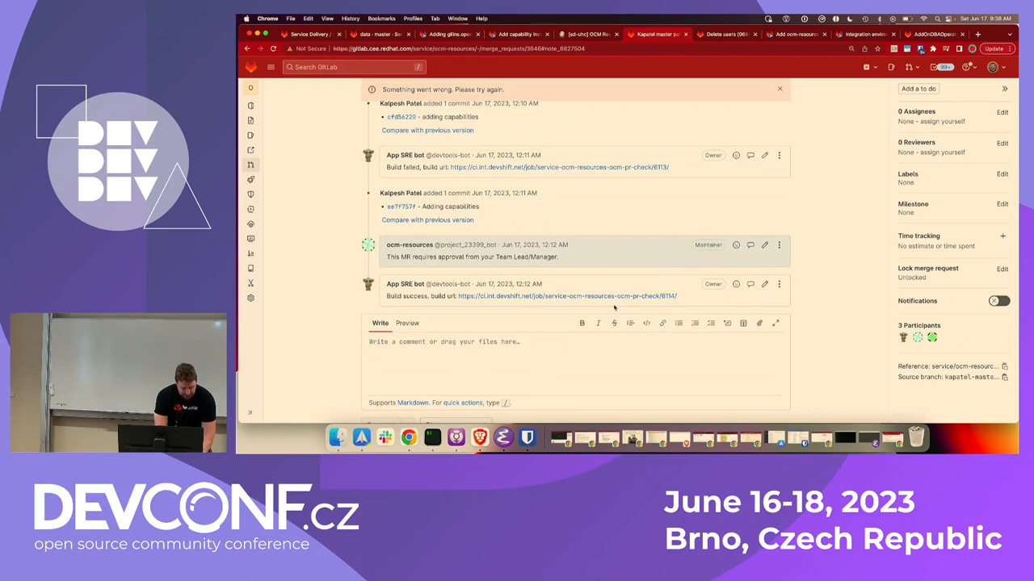
mouse_move(573, 275)
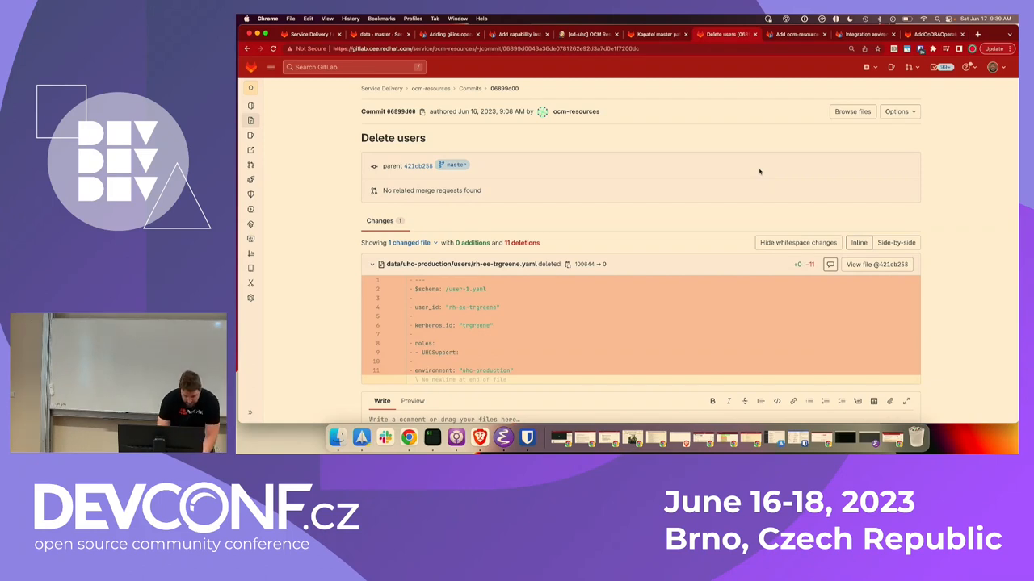
Switch to the 'Delete users' browser tab for commit 06899d00.
left_click(796, 34)
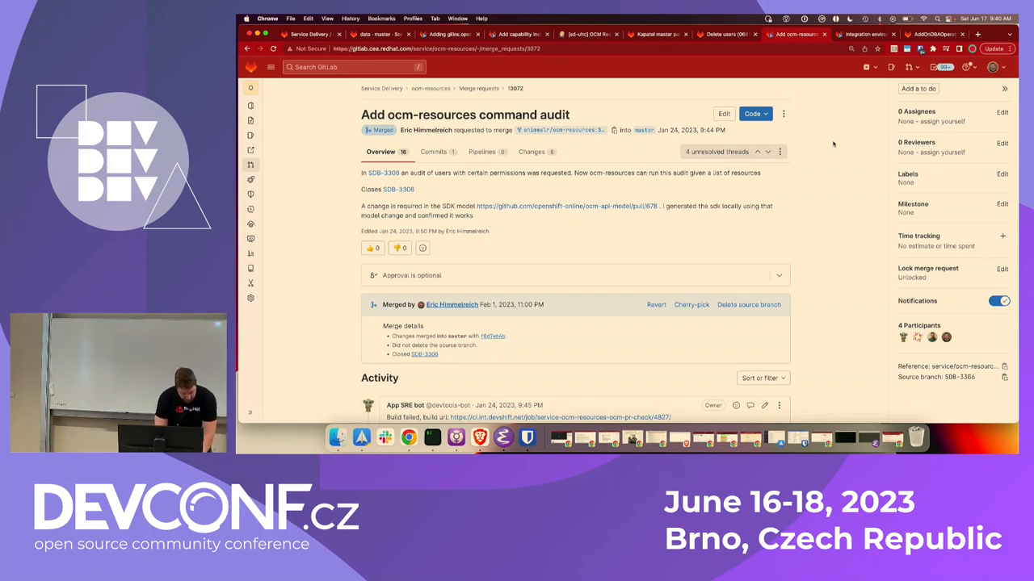
mouse_move(836, 165)
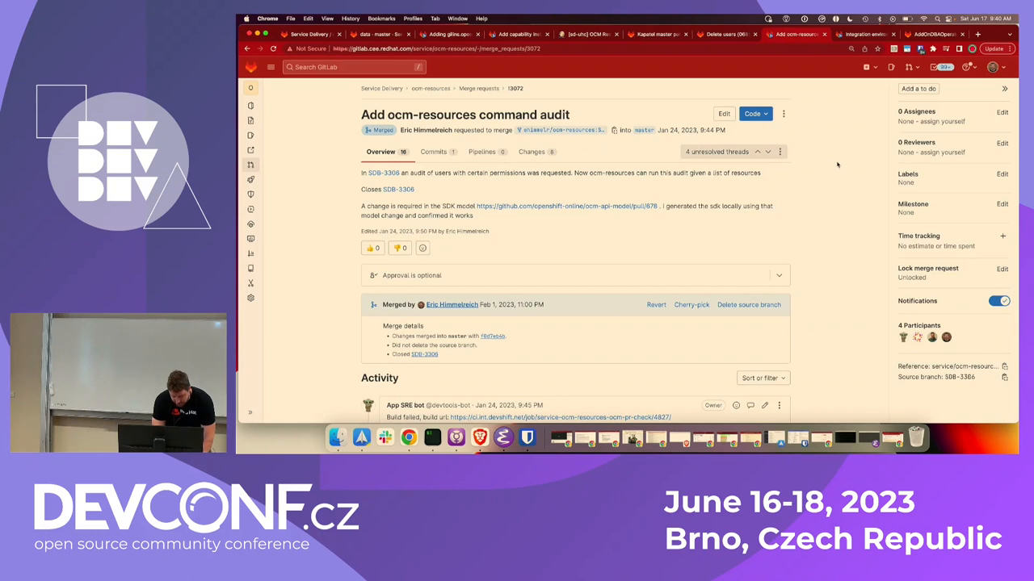
mouse_move(837, 165)
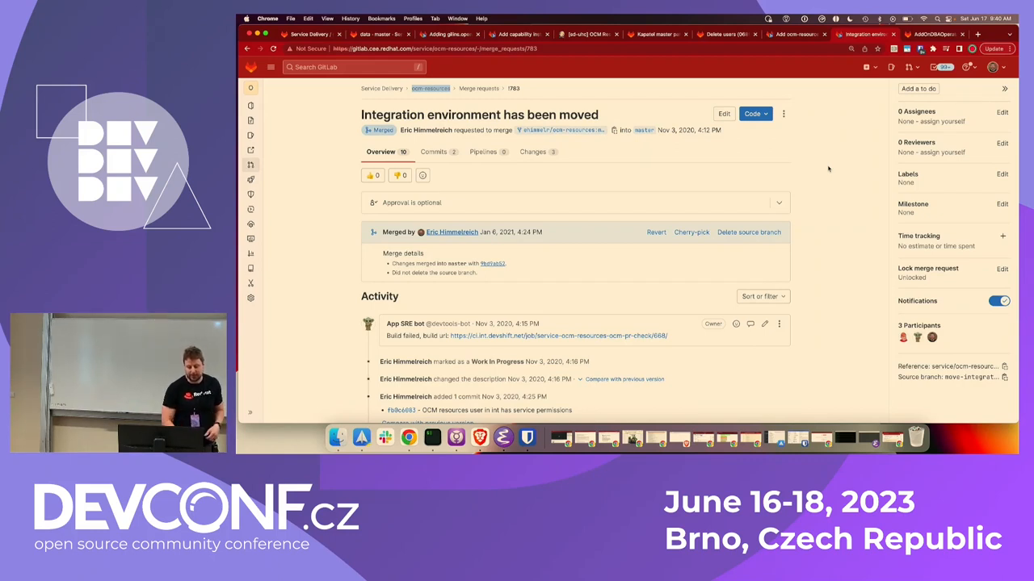
mouse_move(578, 146)
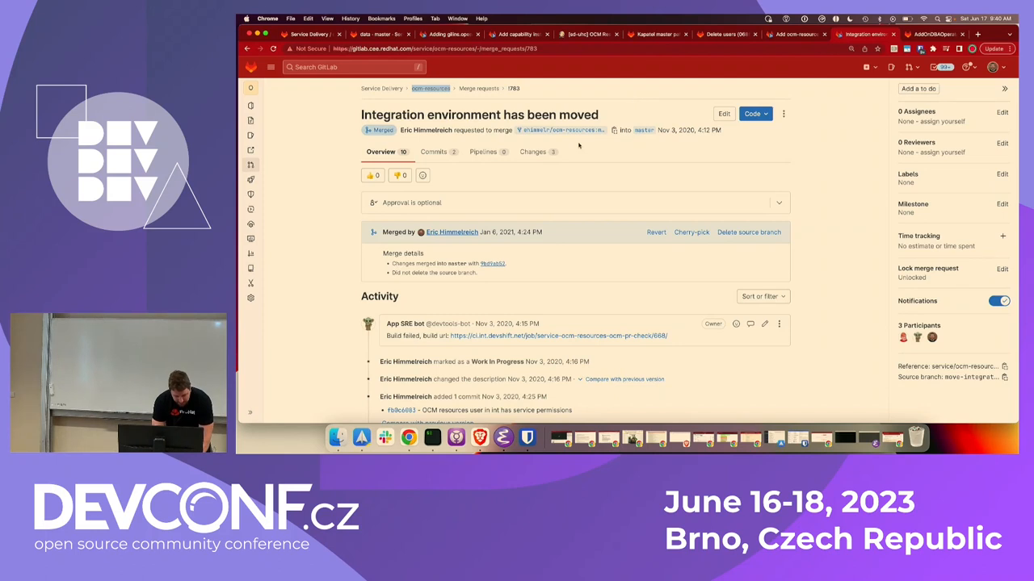
View merge request 783's three diffs updating uhc-integration organization IDs and URL.
left_click(532, 88)
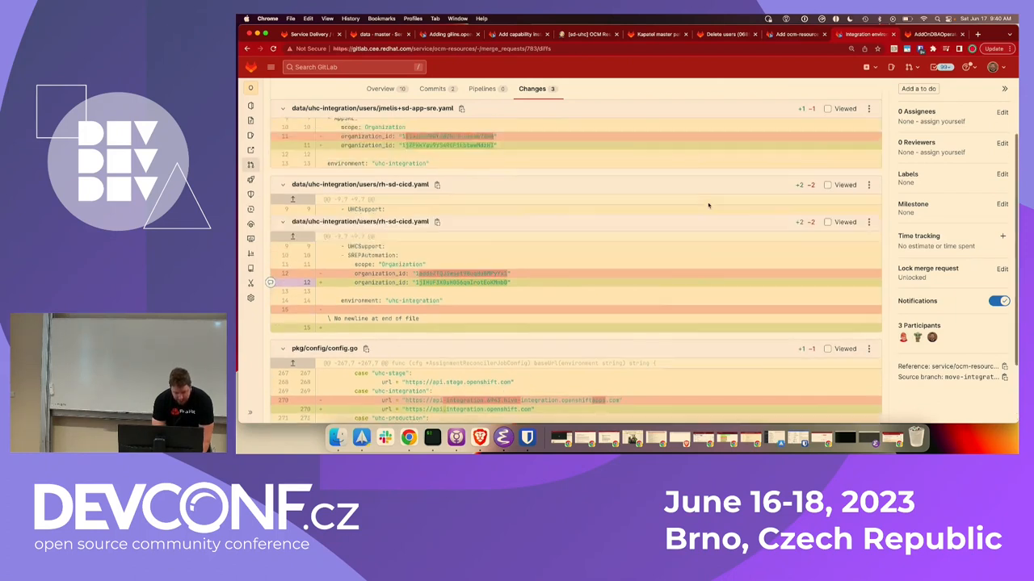
scroll("up", 3)
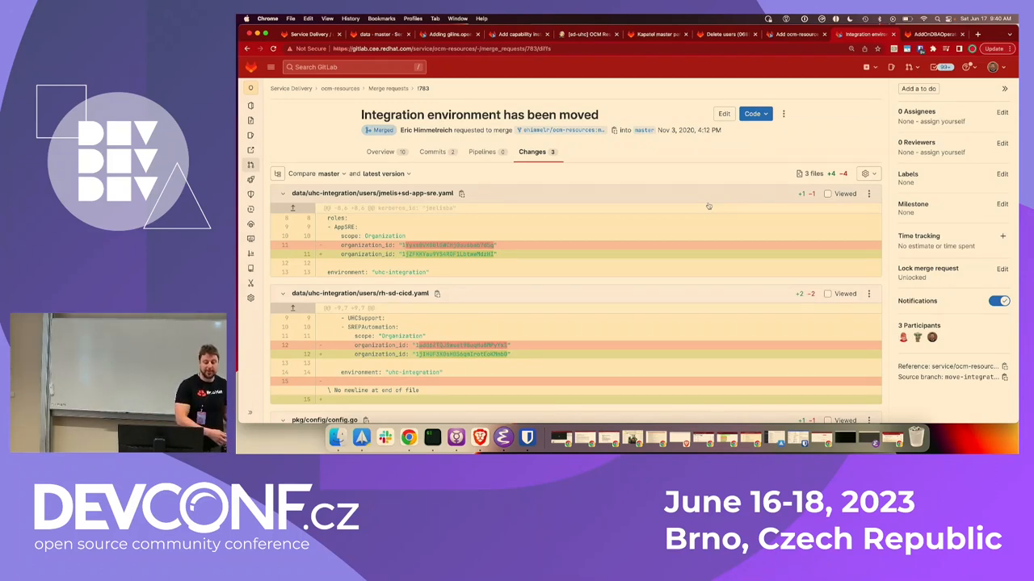
mouse_move(840, 108)
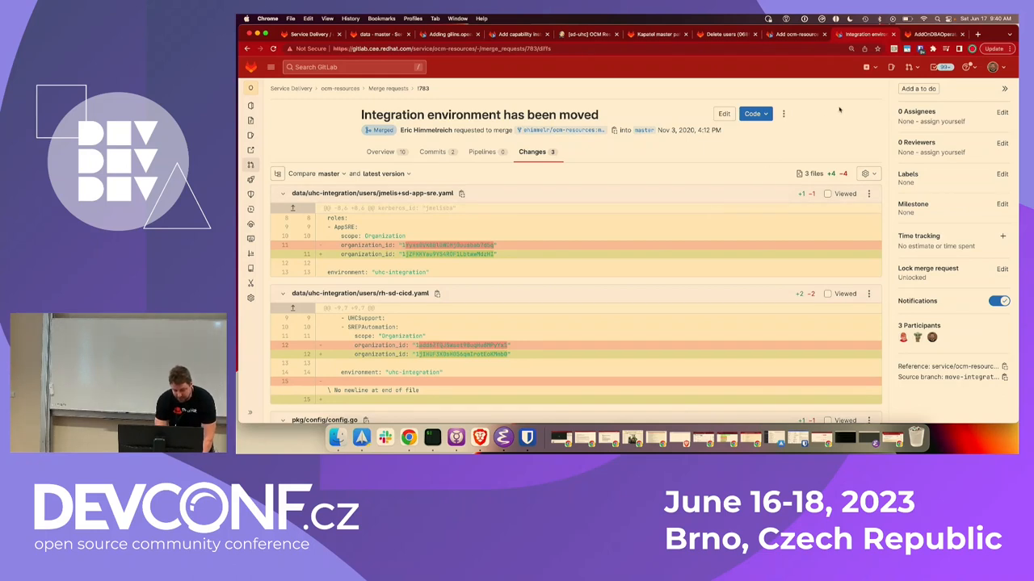